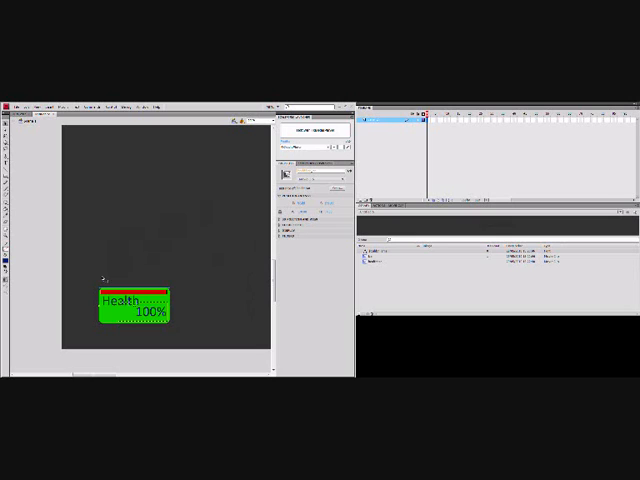
mouse_move(40, 296)
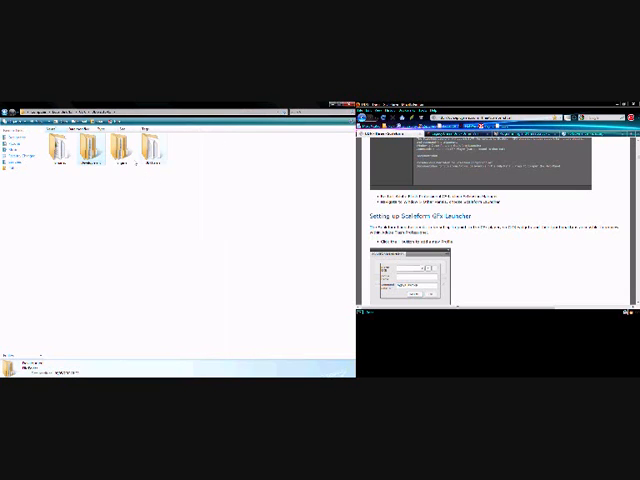
mouse_move(148, 338)
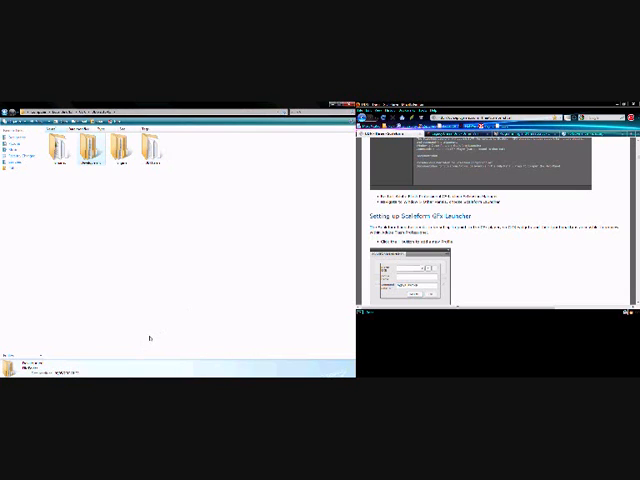